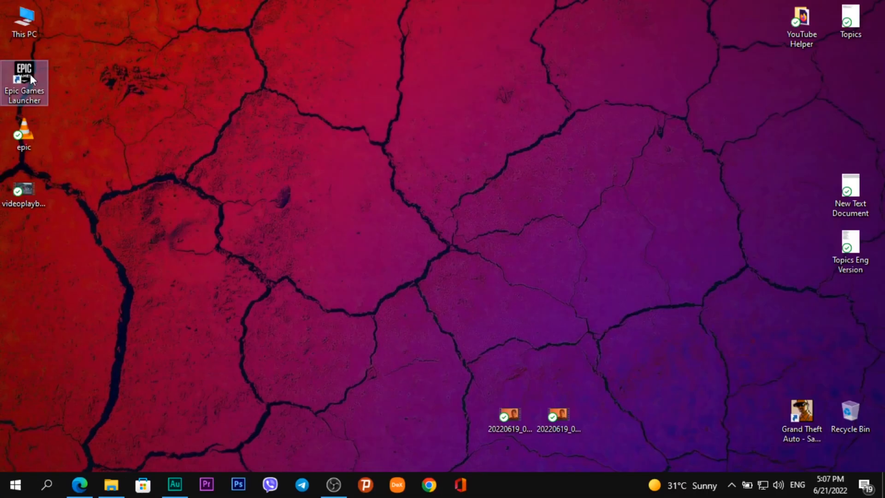
# Launch the Epic Games Launcher from its desktop shortcut.
pyautogui.doubleClick(25, 69)
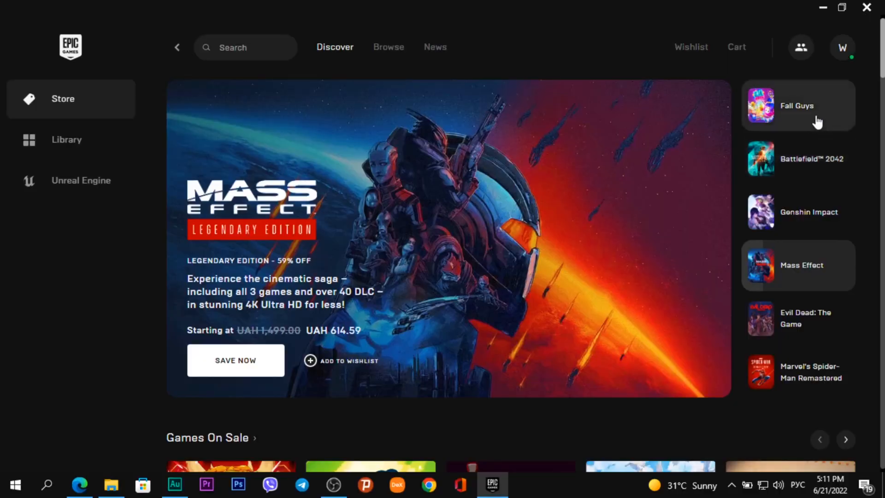
# Go to the Fall Guys store page from the featured list.
pyautogui.click(797, 105)
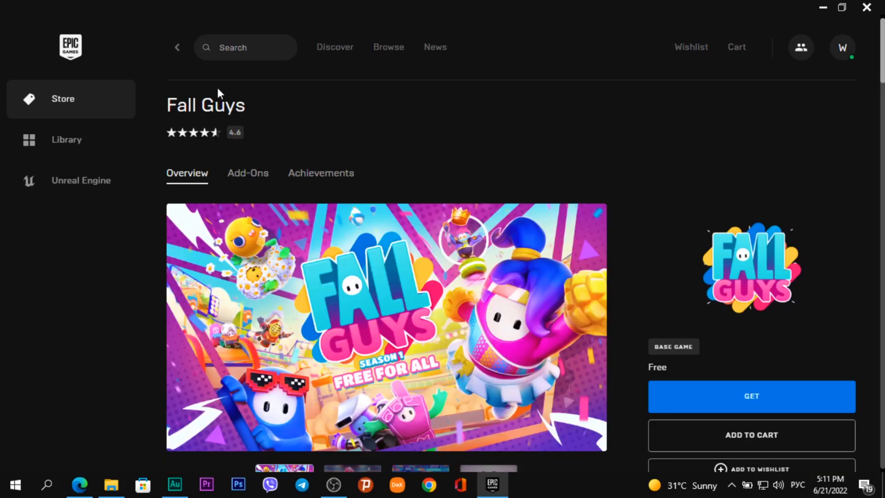
pyautogui.moveTo(440, 230)
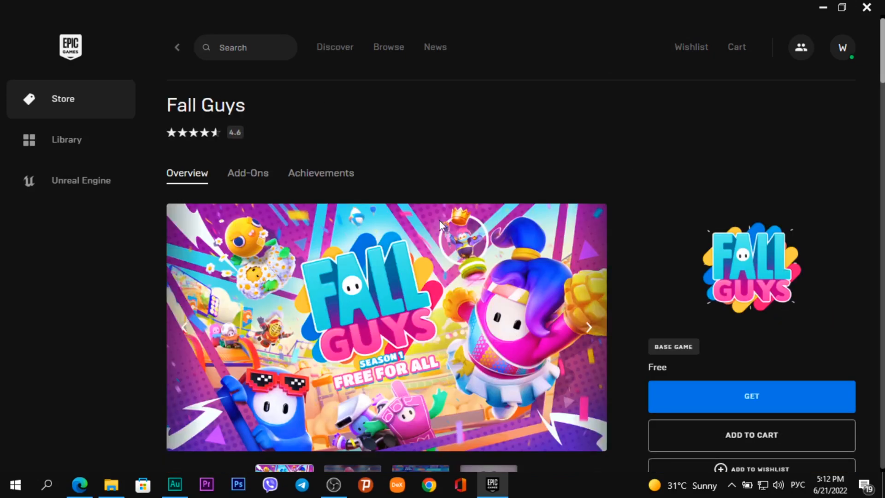
pyautogui.moveTo(485, 261)
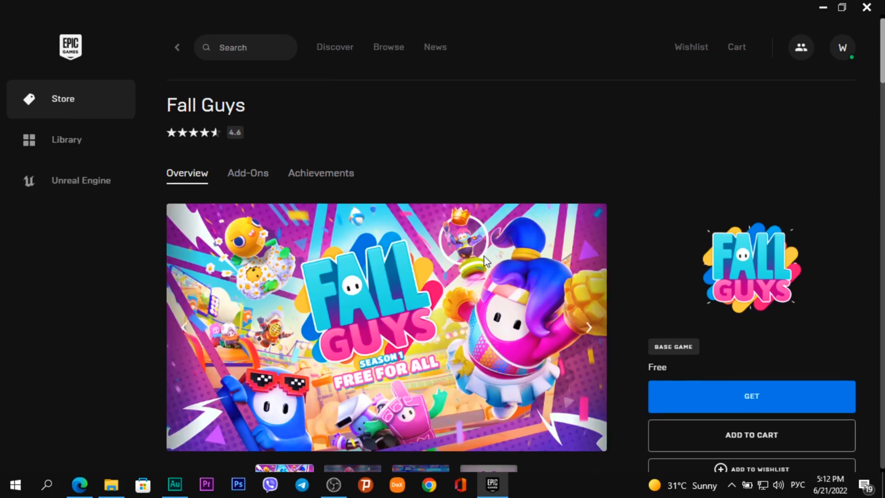
pyautogui.moveTo(654, 147)
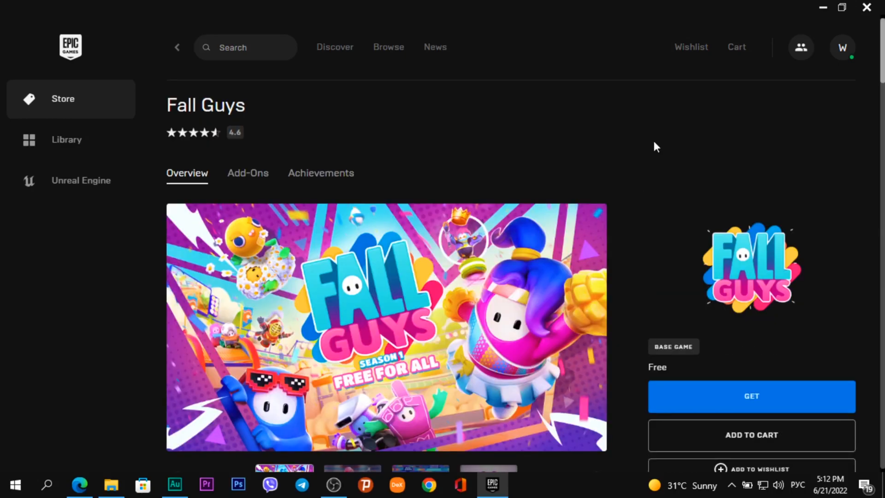
# Claim Fall Guys for UAH 0.00, agreeing to share email with the publisher, and place the order.
pyautogui.click(752, 396)
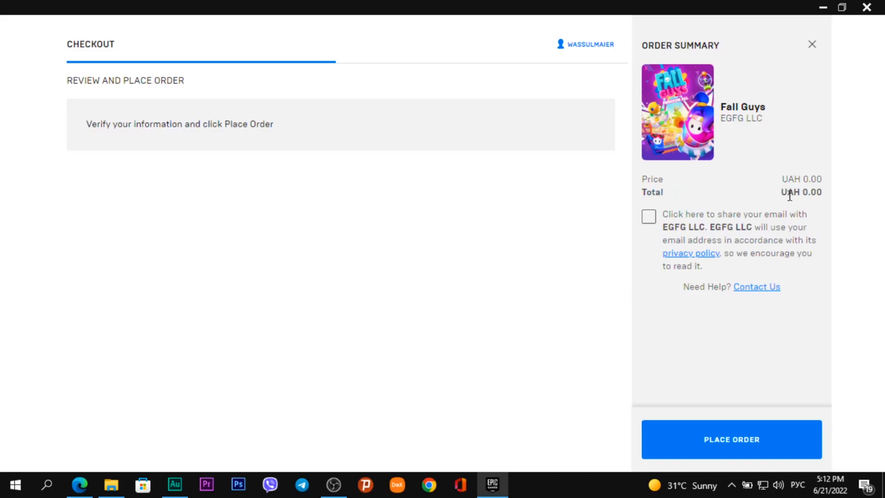
pyautogui.moveTo(621, 273)
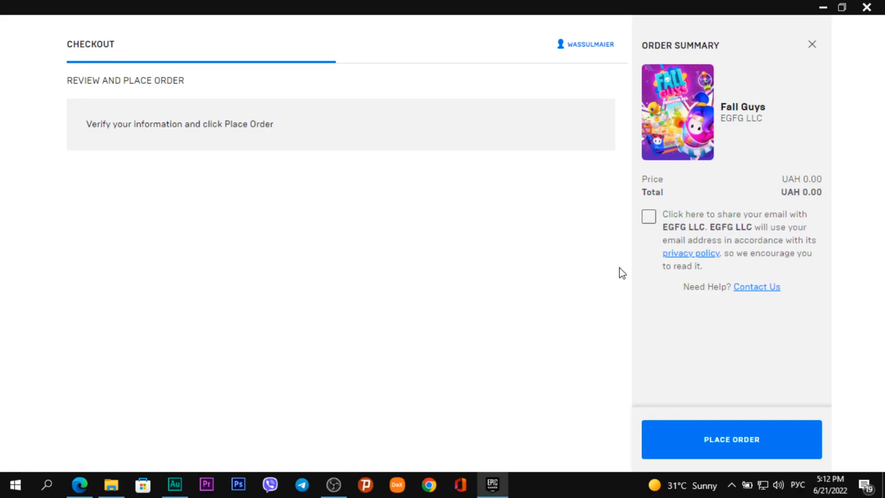
pyautogui.moveTo(836, 260)
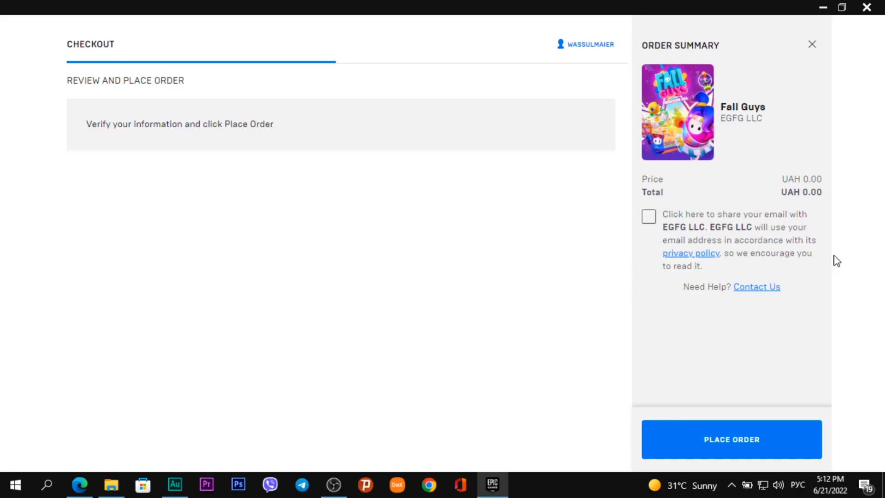
pyautogui.click(649, 215)
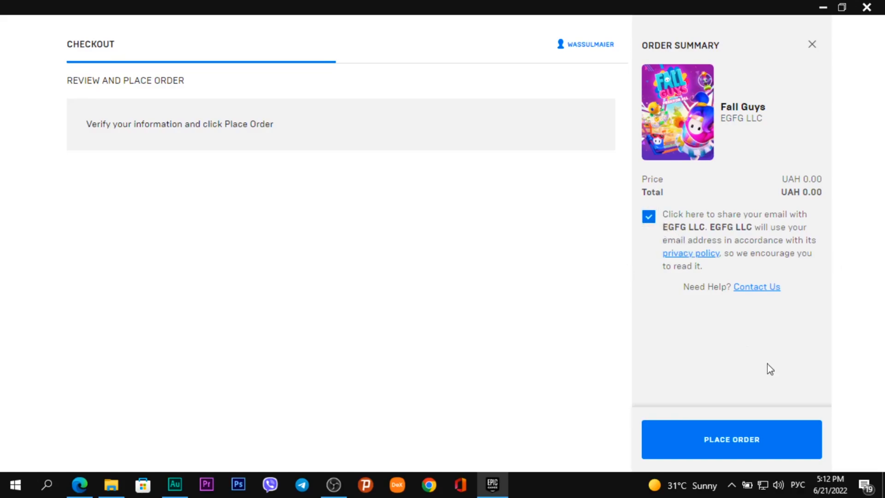
pyautogui.click(731, 438)
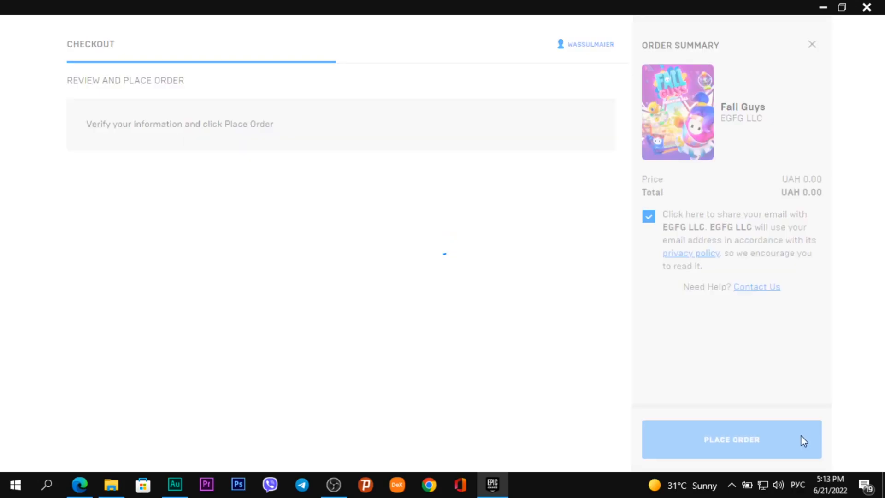
pyautogui.click(731, 439)
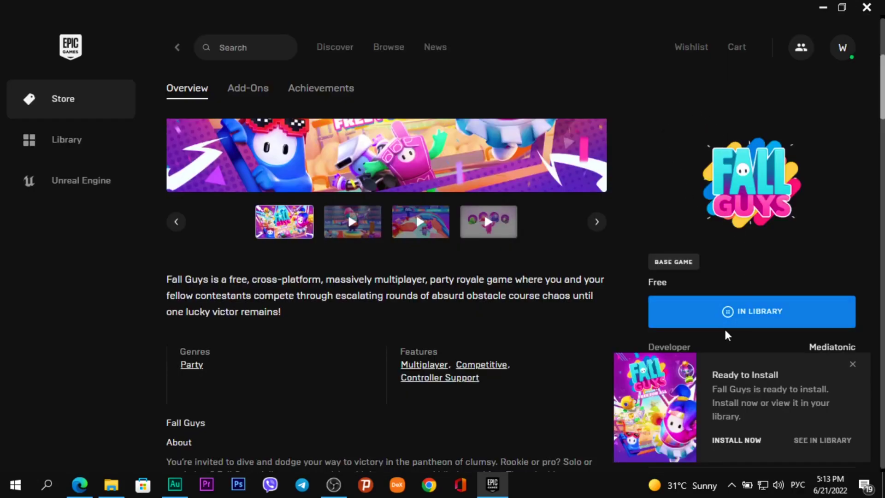
# Switch to the game library listing Fall Guys with the other owned games.
pyautogui.click(67, 140)
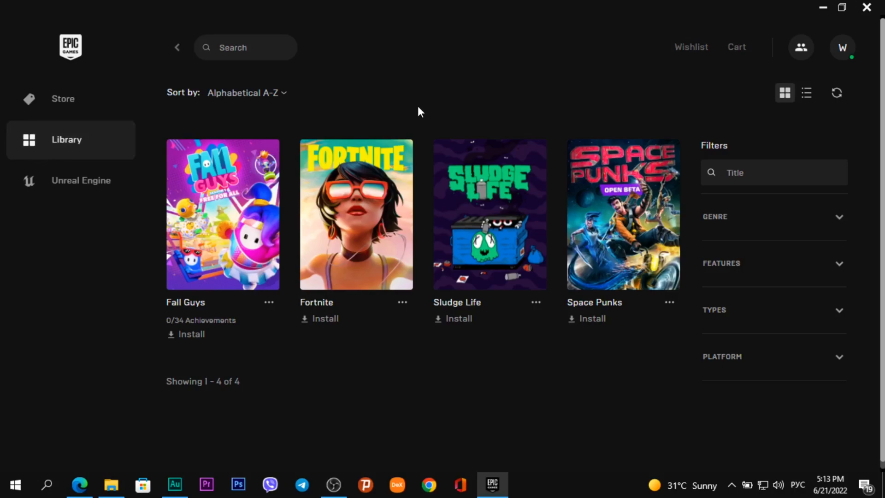
pyautogui.moveTo(259, 192)
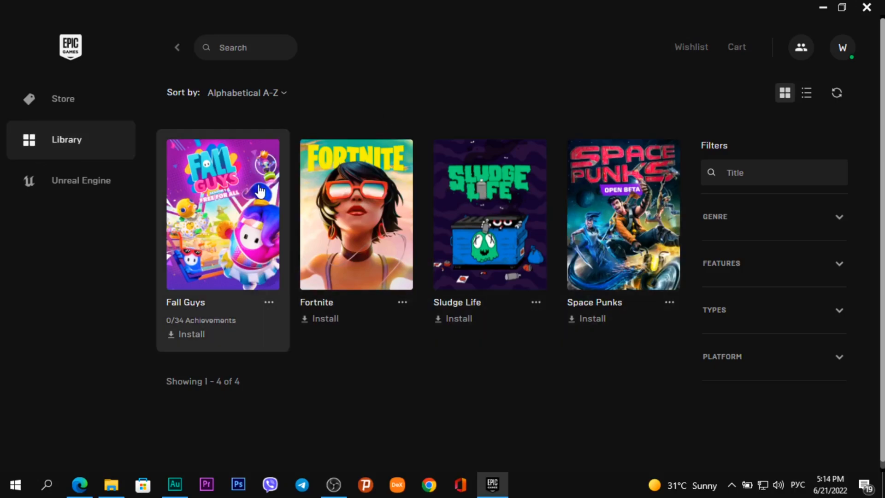
pyautogui.moveTo(338, 266)
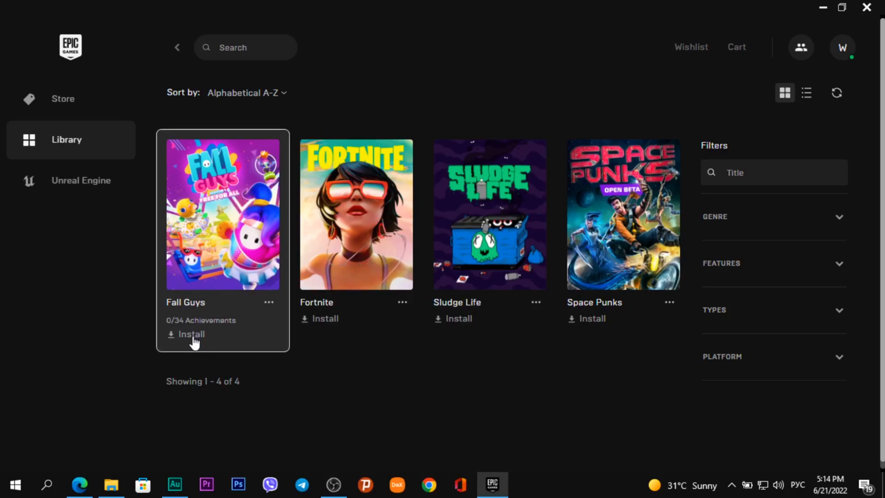
# Start installing Fall Guys, bringing up the install-location dialog.
pyautogui.click(191, 335)
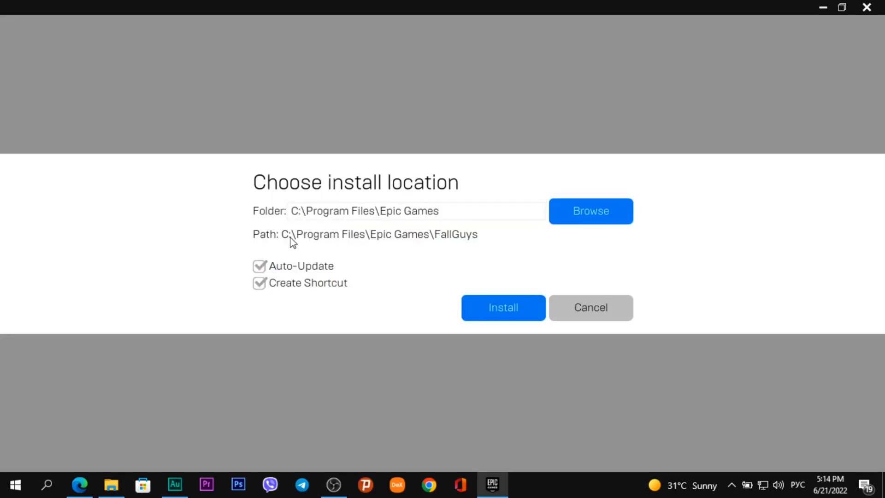
pyautogui.moveTo(410, 245)
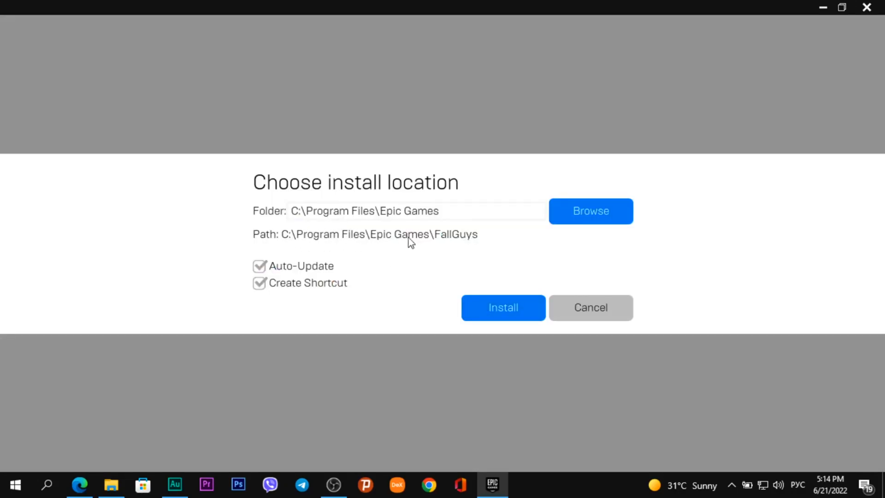
pyautogui.moveTo(599, 221)
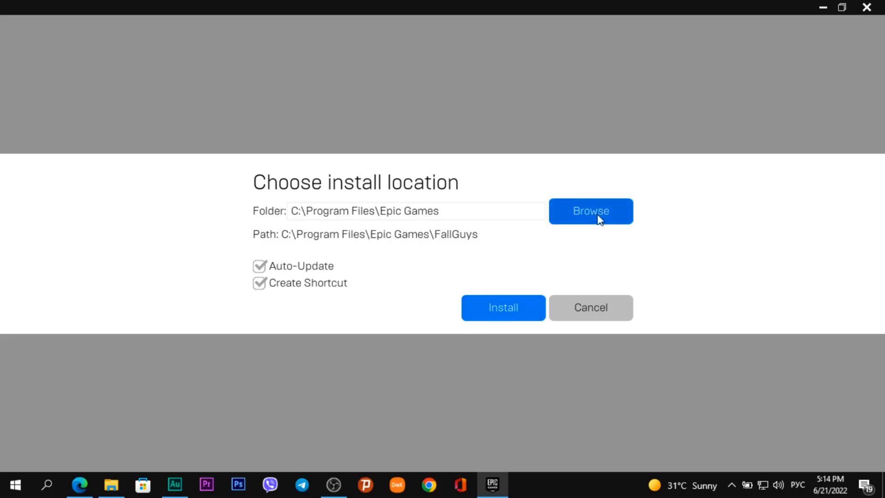
# Set the install folder to a new Epic Games folder in D:\Program Files (x86), merging with the existing one.
pyautogui.click(590, 211)
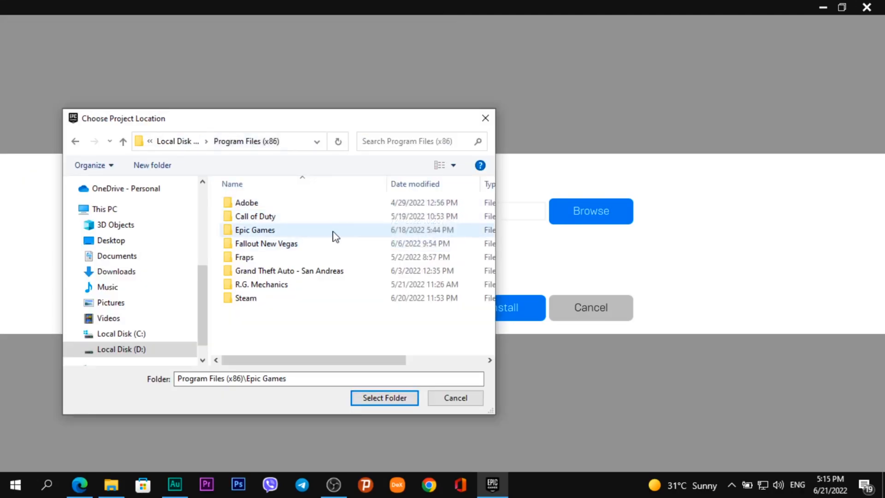
pyautogui.moveTo(288, 210)
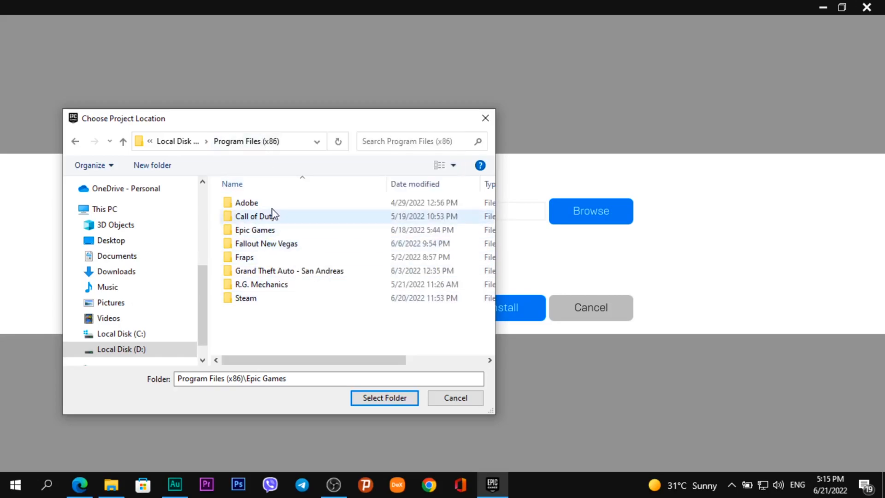
pyautogui.click(122, 348)
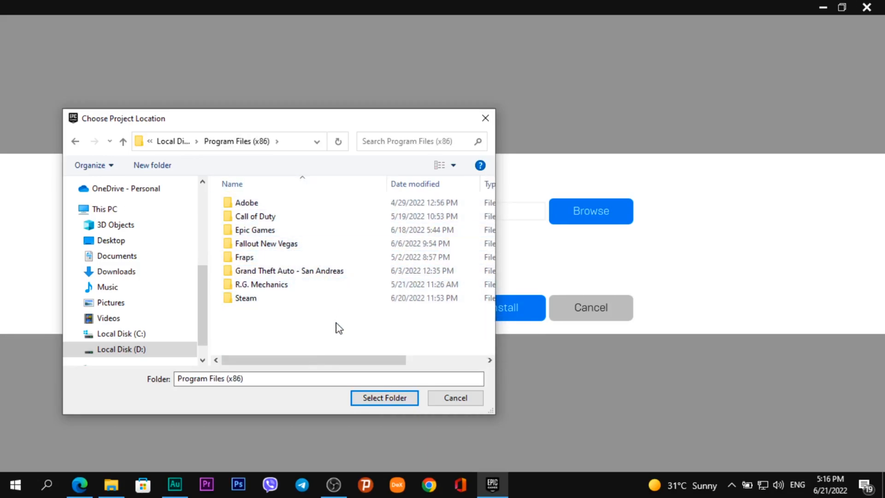
pyautogui.rightClick(339, 327)
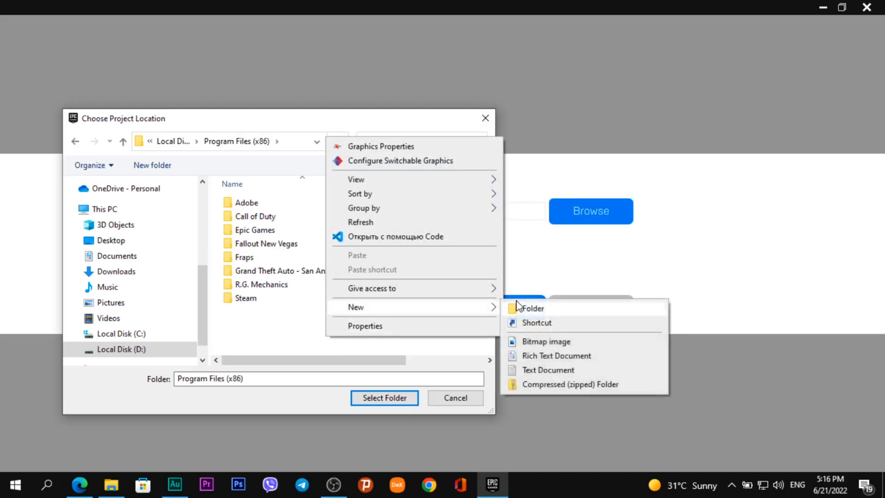
pyautogui.click(532, 308)
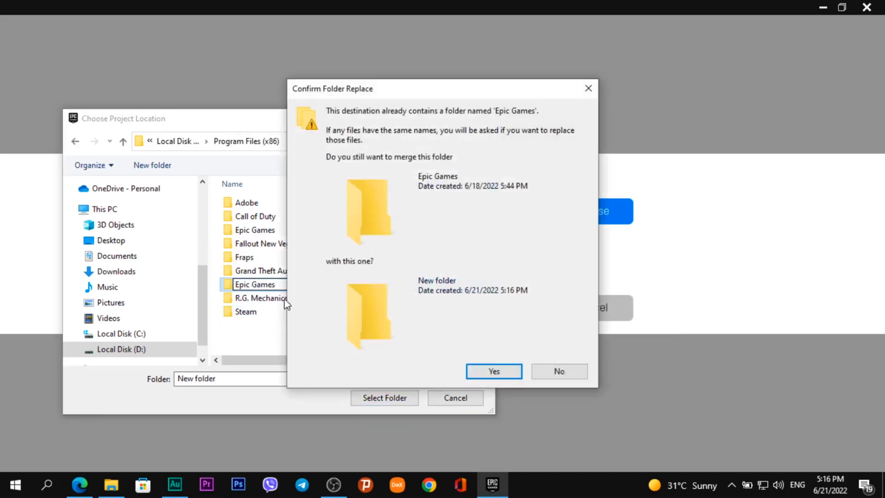
pyautogui.click(493, 370)
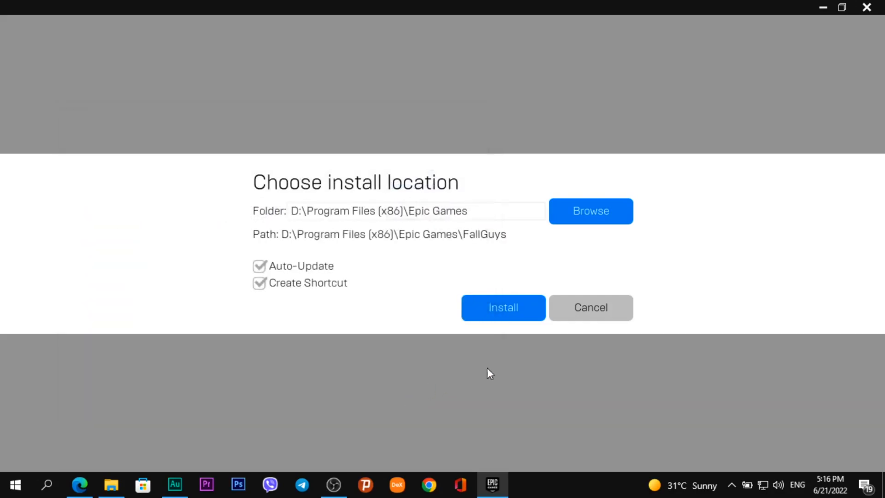
# Confirm installation of Fall Guys into D:\Program Files (x86)\Epic Games\FallGuys.
pyautogui.click(503, 308)
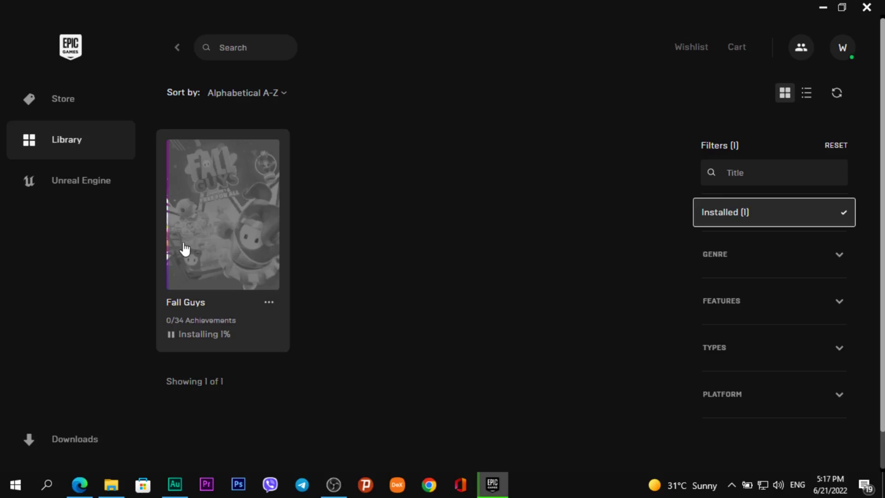
pyautogui.moveTo(296, 243)
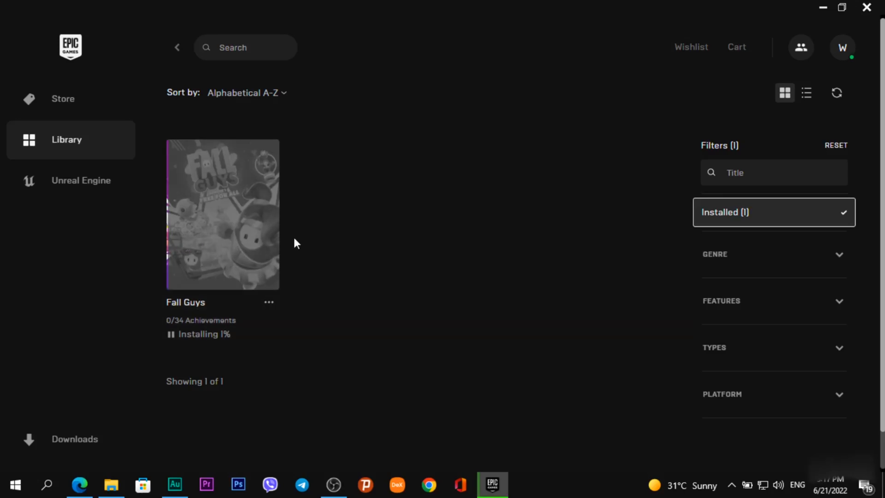